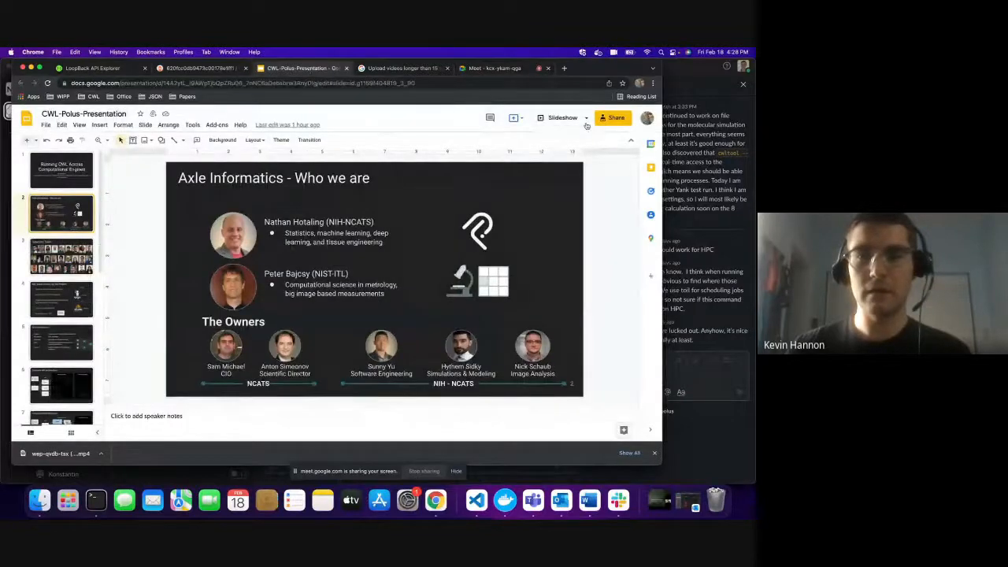
- Show the slideshow start options from the Slideshow dropdown for the CWL-Polus deck
left_click(586, 118)
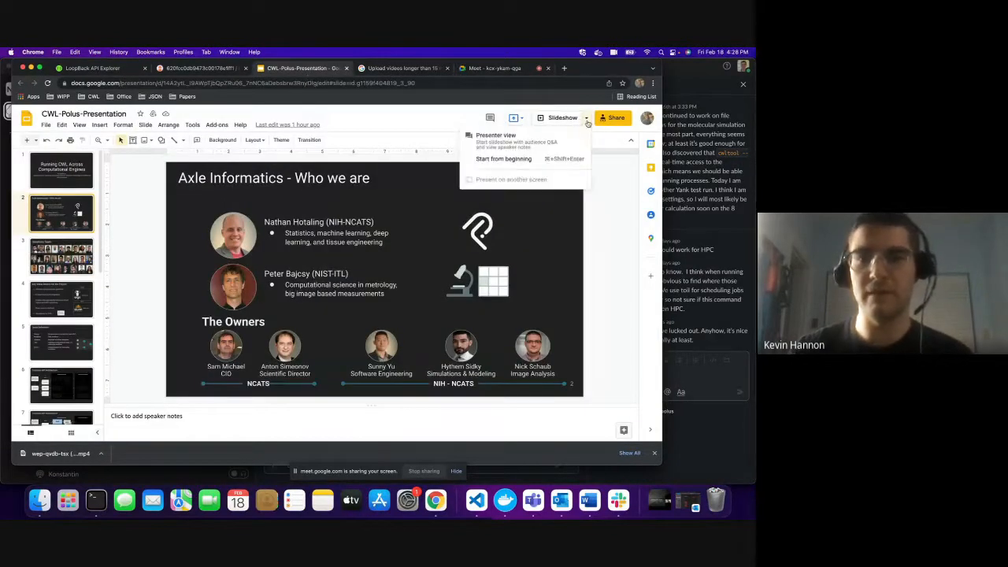
- Start the full-screen slideshow and advance to the complete Compute API Architecture diagram
left_click(503, 158)
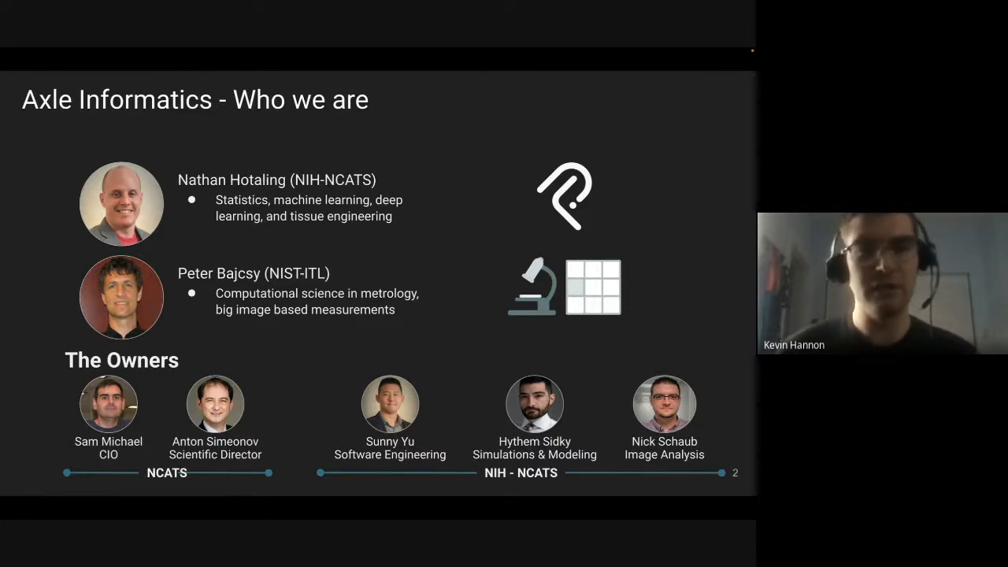
key("Right")
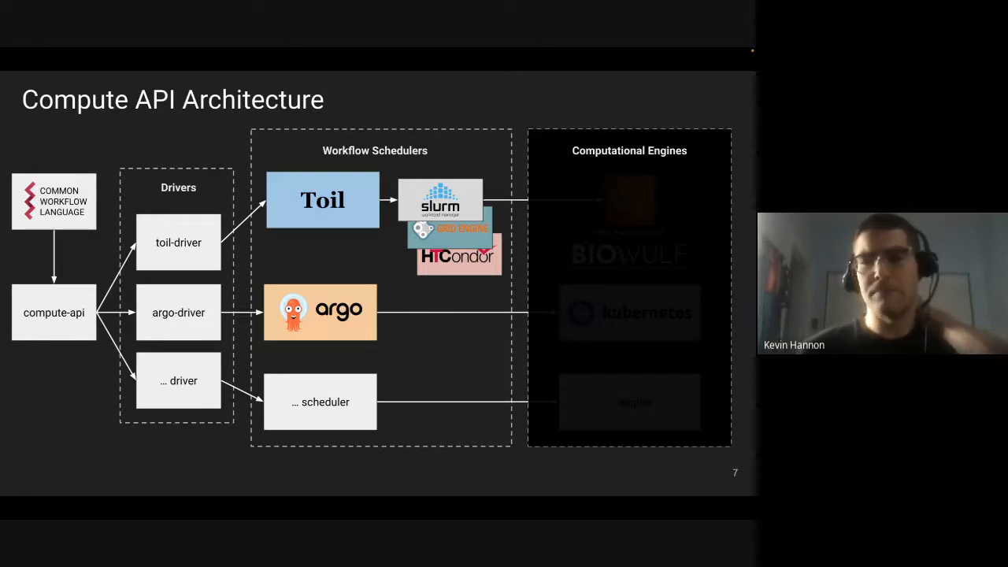
key("right")
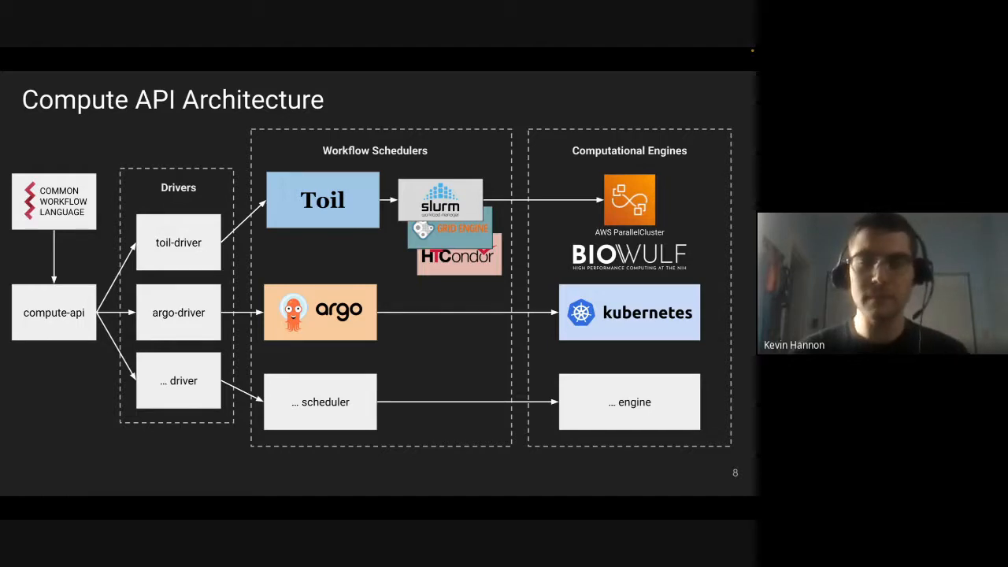
- Advance to 'How to Use Compute APIs', showing the plugin upload to MongoDB
key("Right")
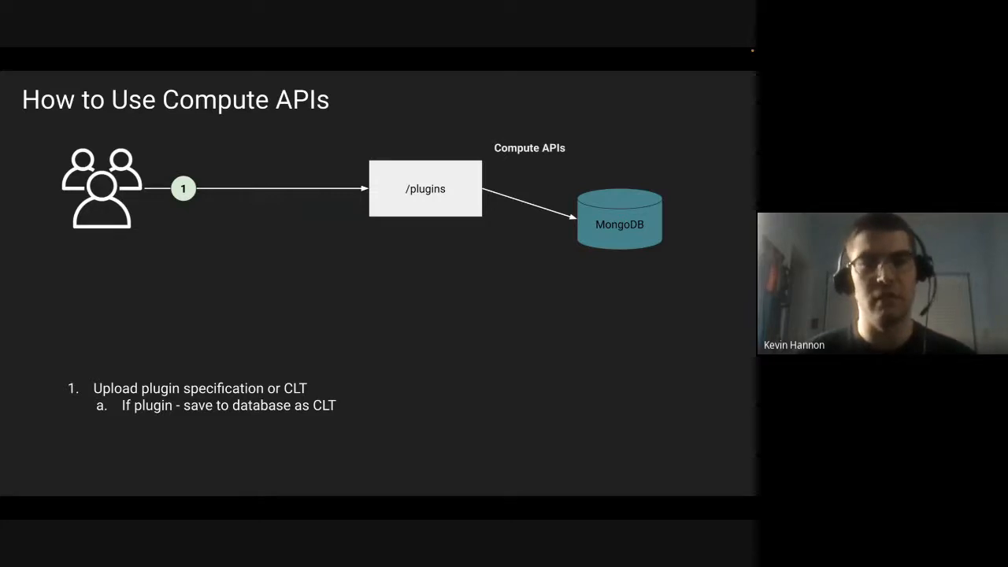
- Advance the slideshow to slide 12, 'Supported Features for Compute'
key("right")
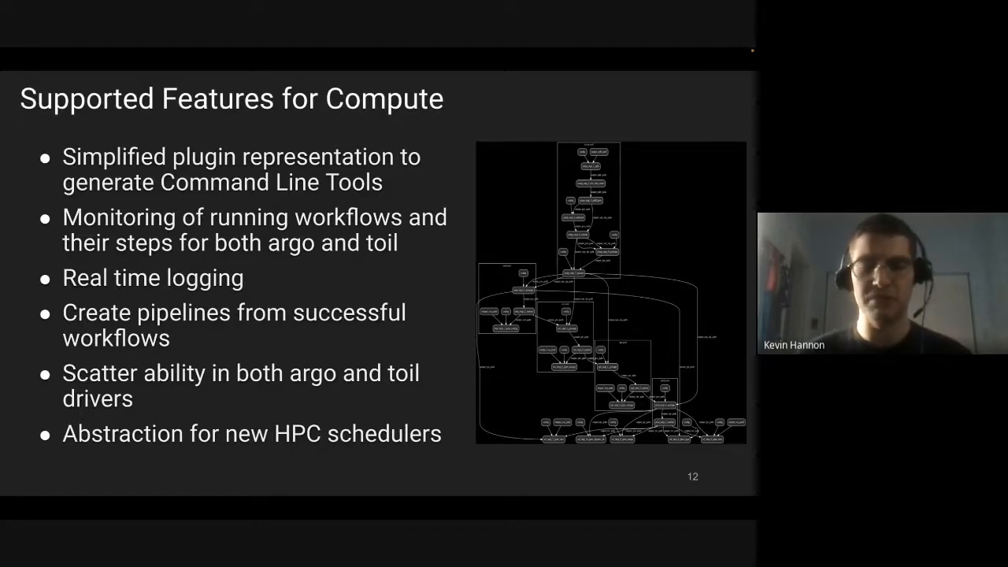
- Advance the slideshow to slide 14, 'Demo Time'
key("right")
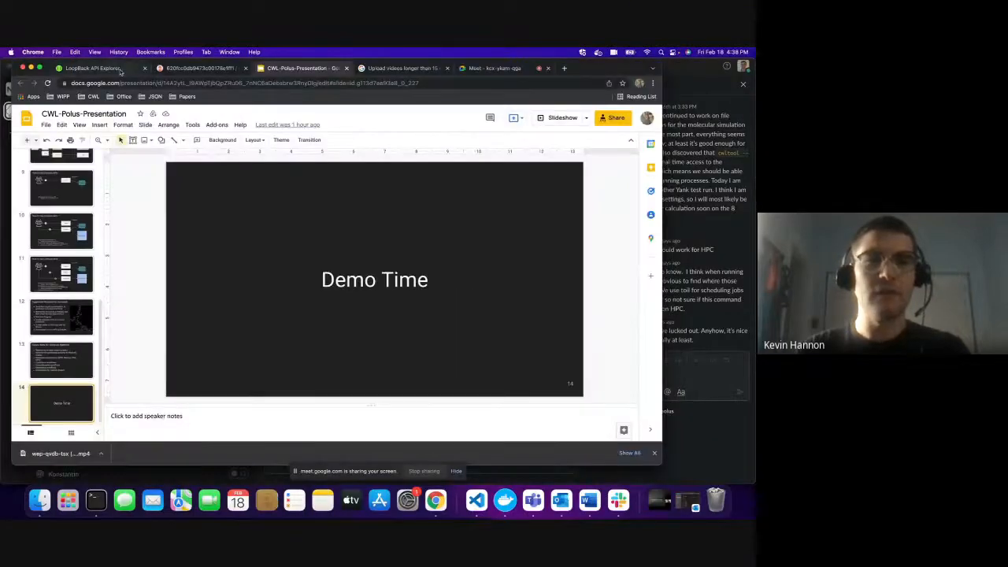
- Switch to LoopBack API Explorer and expand GET /compute/workflows/{id} in WorkflowController
left_click(90, 68)
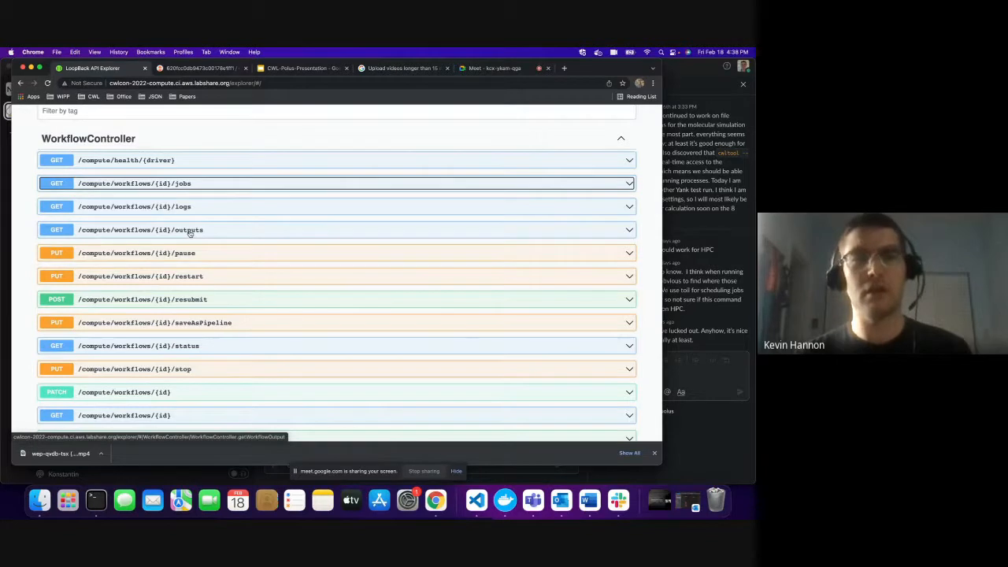
scroll("down", 3)
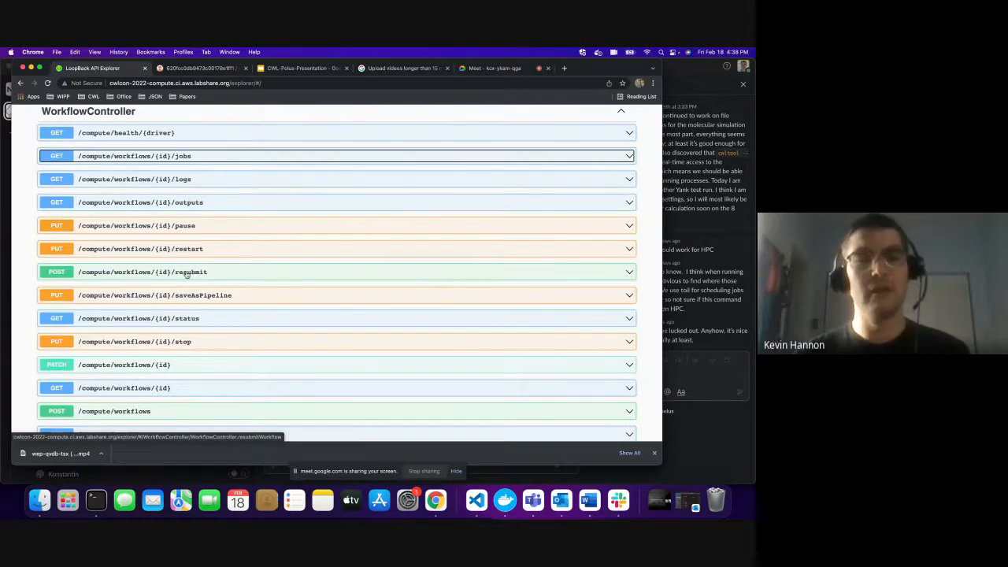
scroll("down", 3)
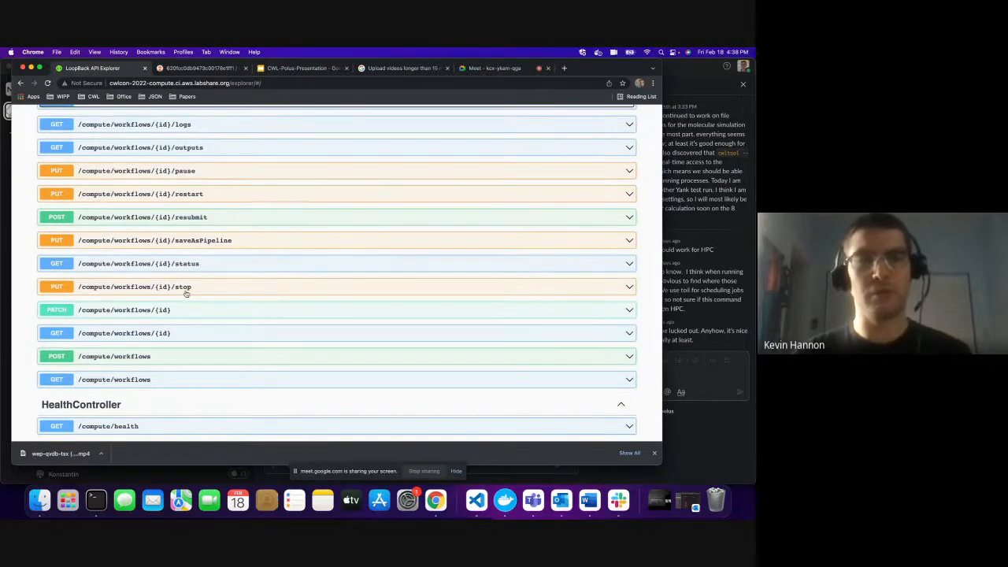
mouse_move(179, 319)
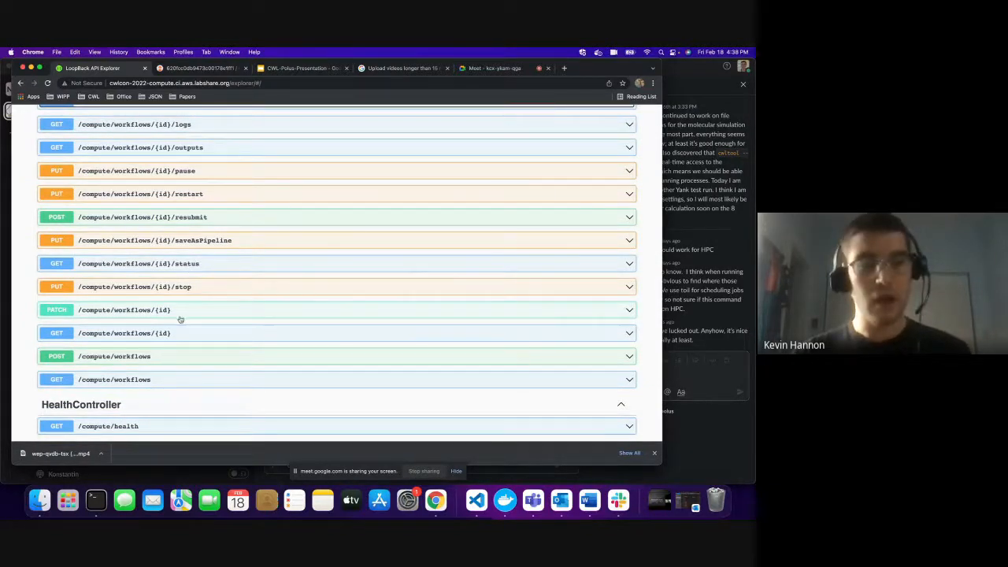
scroll("down", 3)
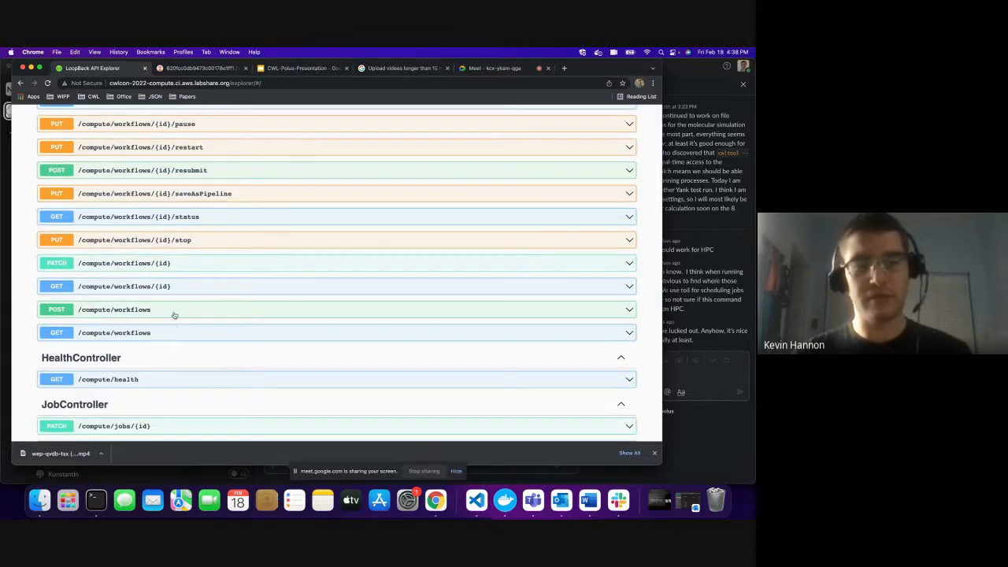
left_click(114, 309)
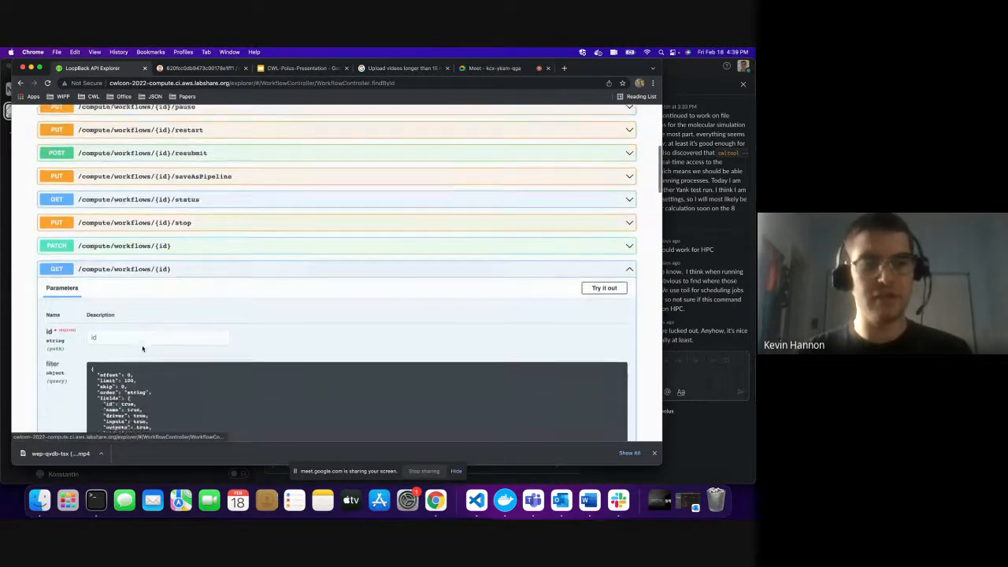
- Execute GET /compute/workflows/{id} for workflow 620fccafbd104b0010050ad2, returning code 200
left_click(603, 288)
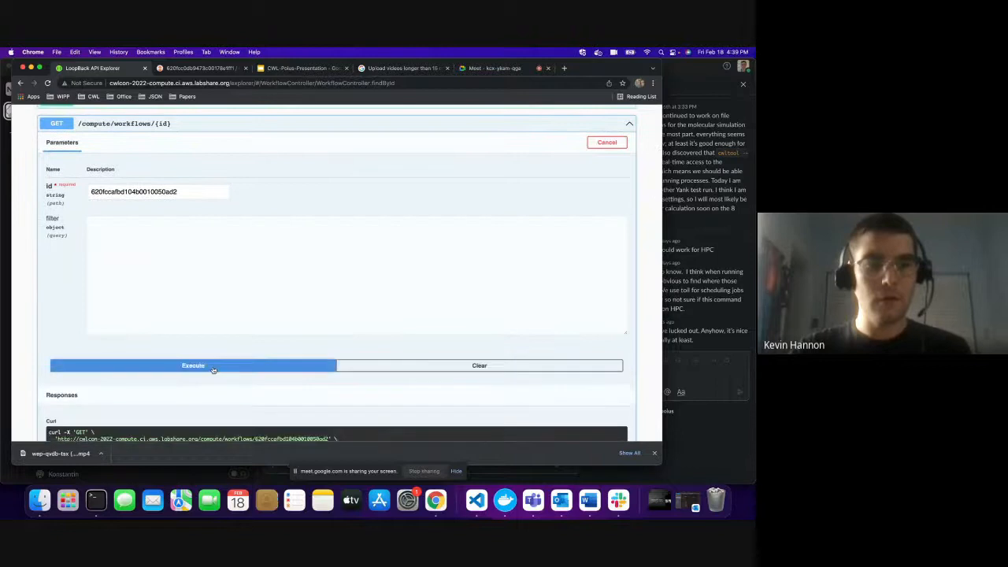
left_click(193, 364)
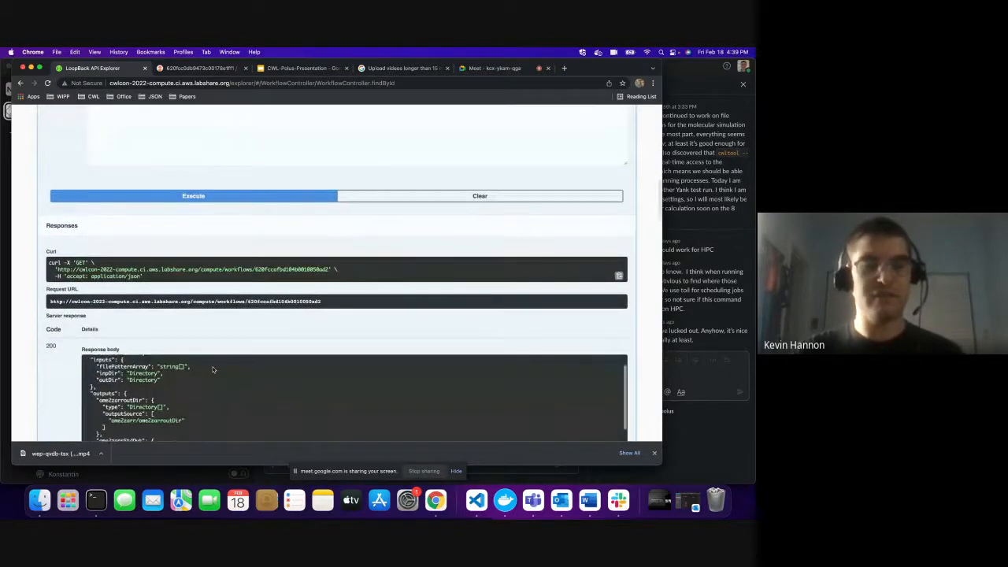
scroll("down", 3)
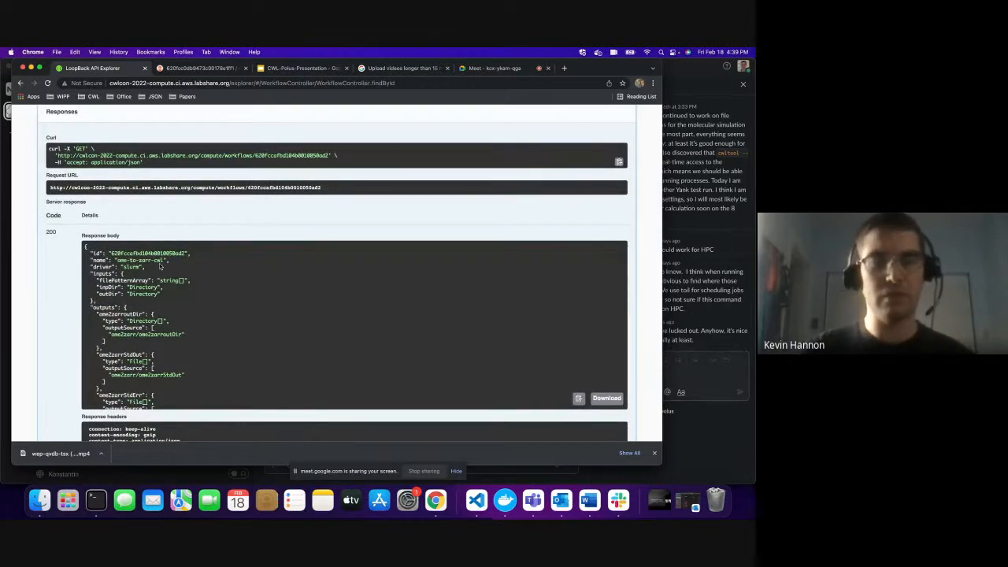
scroll("down", 3)
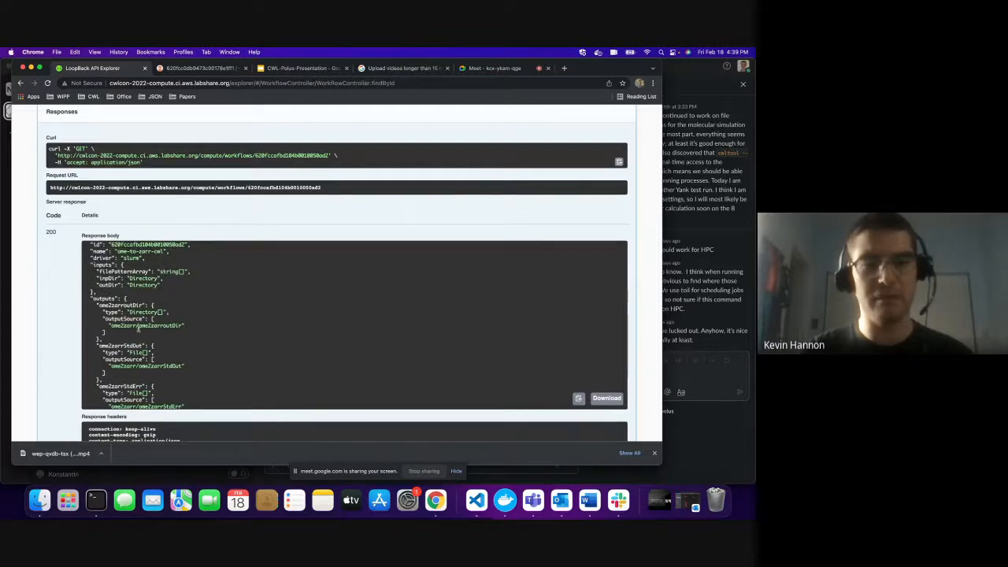
scroll("down", 3)
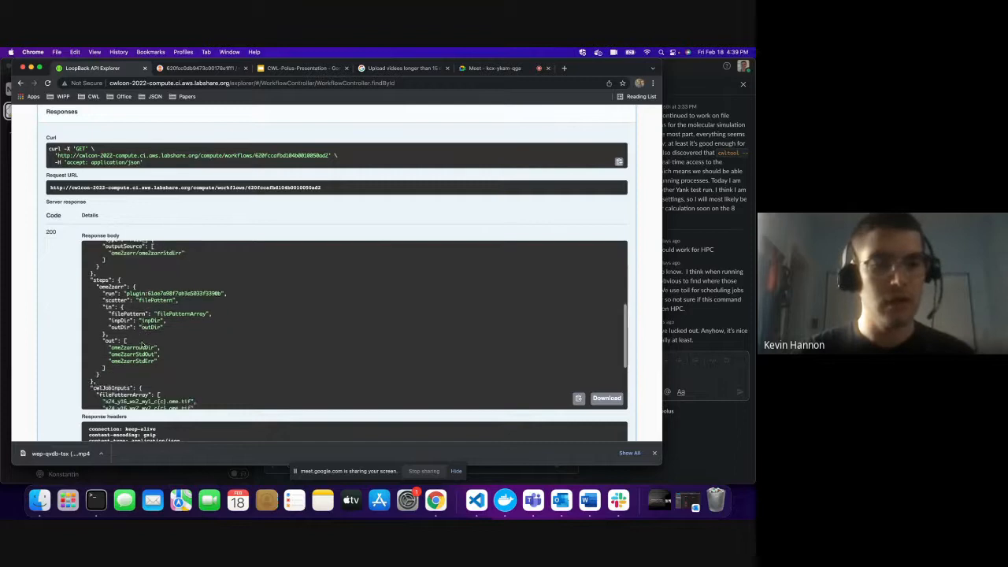
scroll("down", 3)
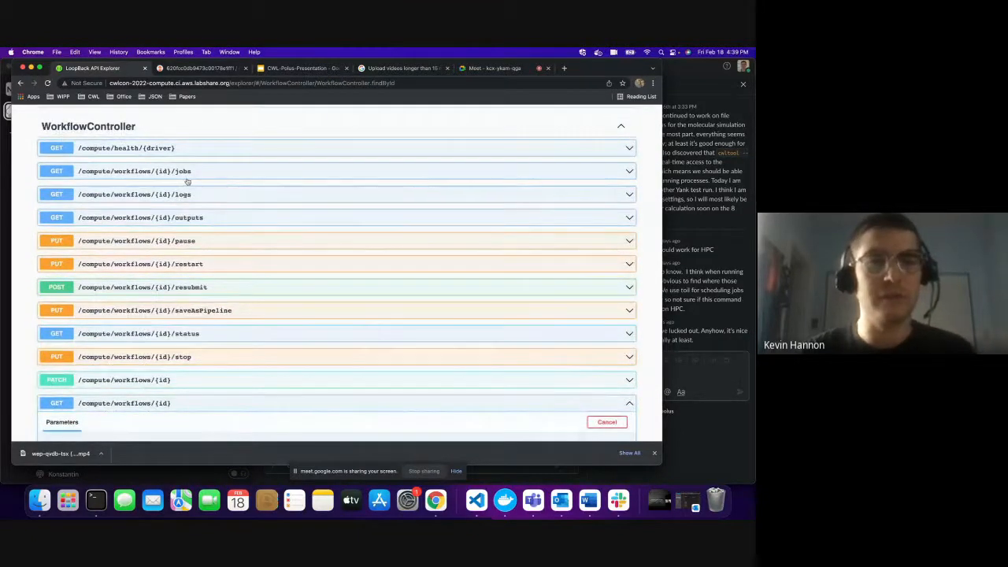
left_click(134, 171)
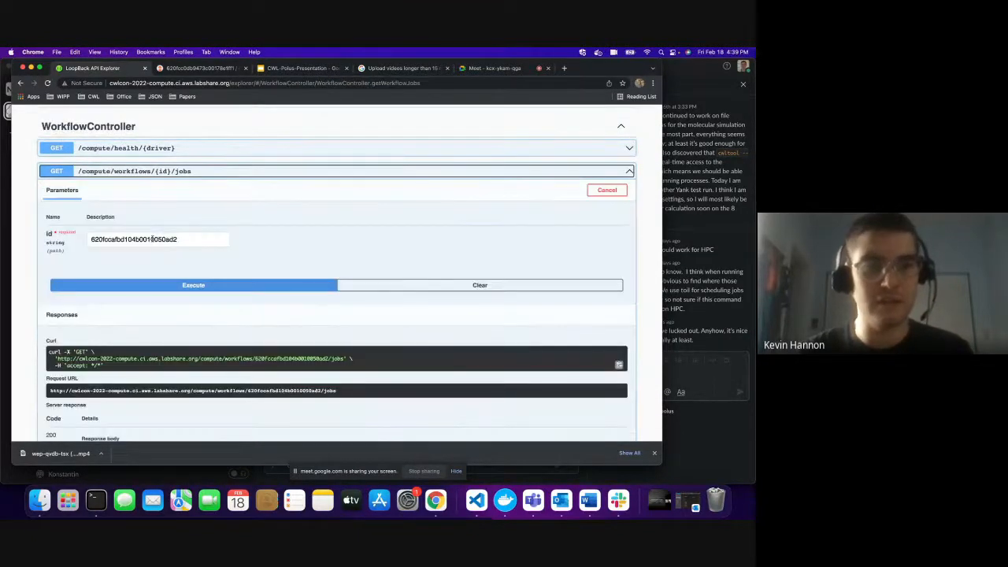
- Run the jobs query for workflow 620fccafbd104b0010050ad2 and scroll through the completed jobs
left_click(193, 284)
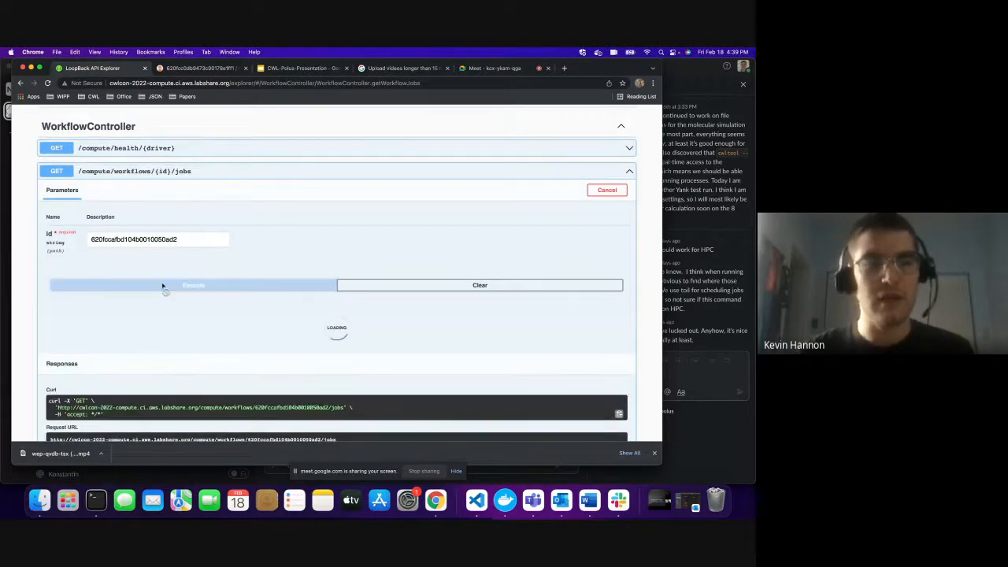
left_click(193, 285)
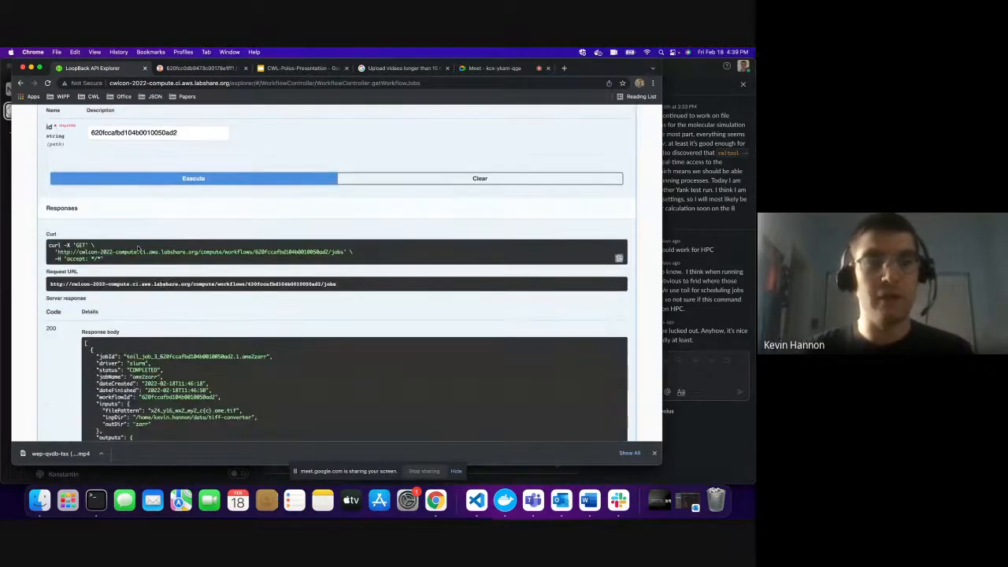
scroll("down", 3)
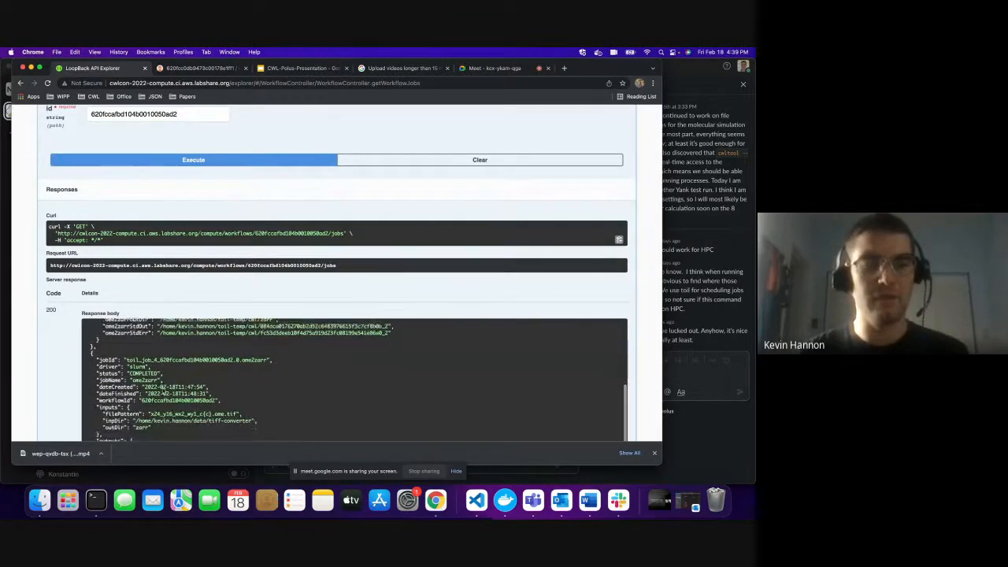
scroll("down", 3)
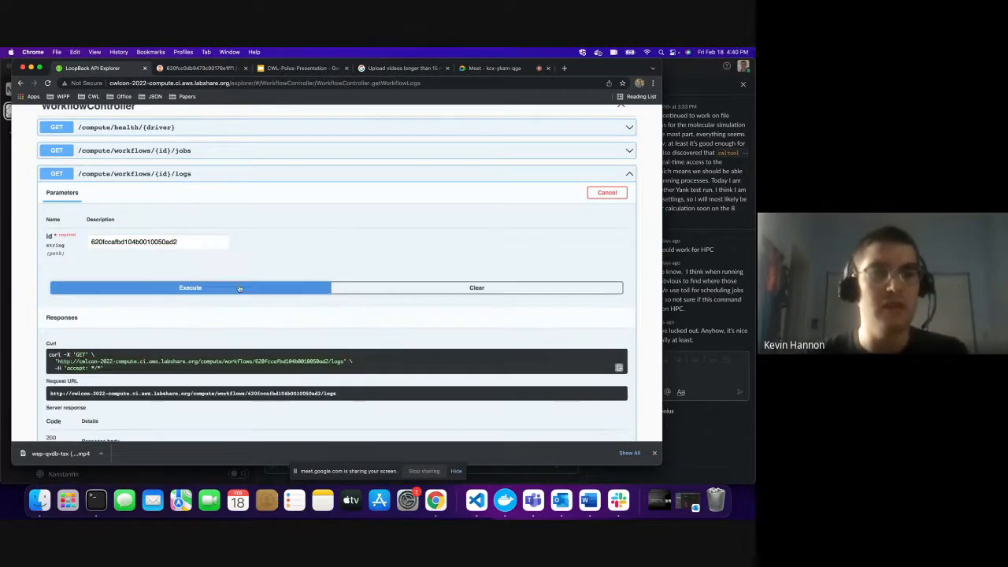
left_click(189, 287)
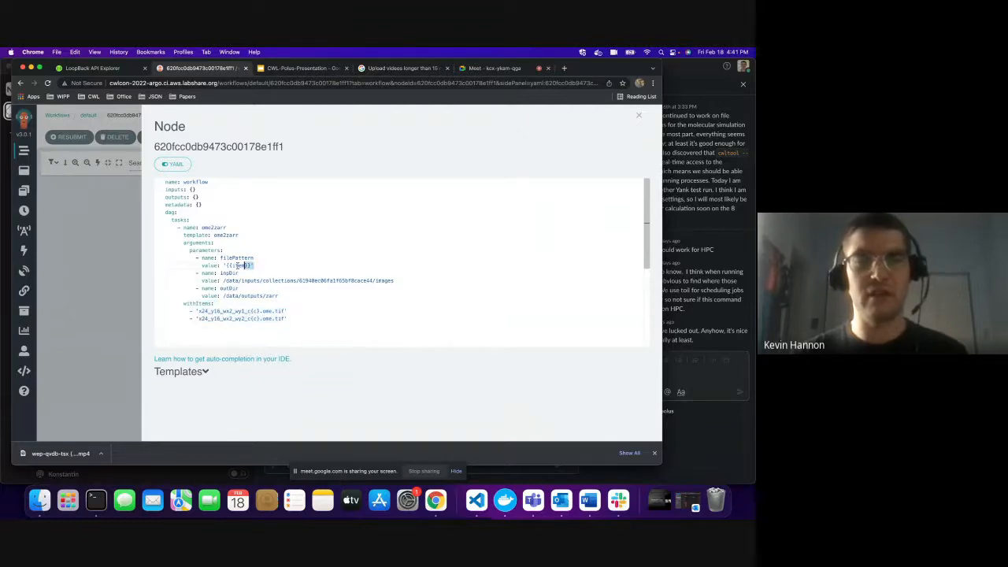
- Select filePattern in the node YAML, close the panel, and return to Google Slides
double_click(236, 257)
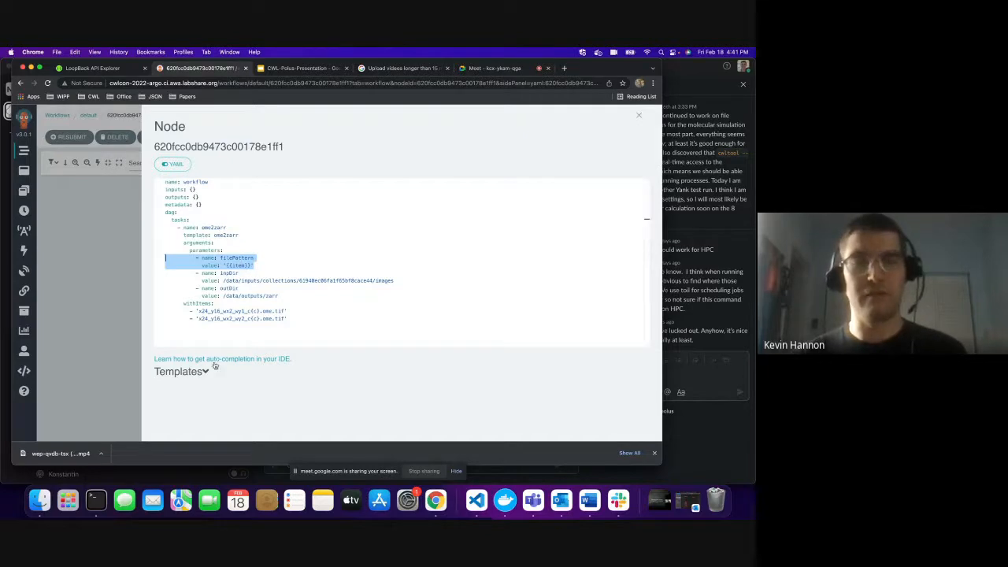
left_click(181, 371)
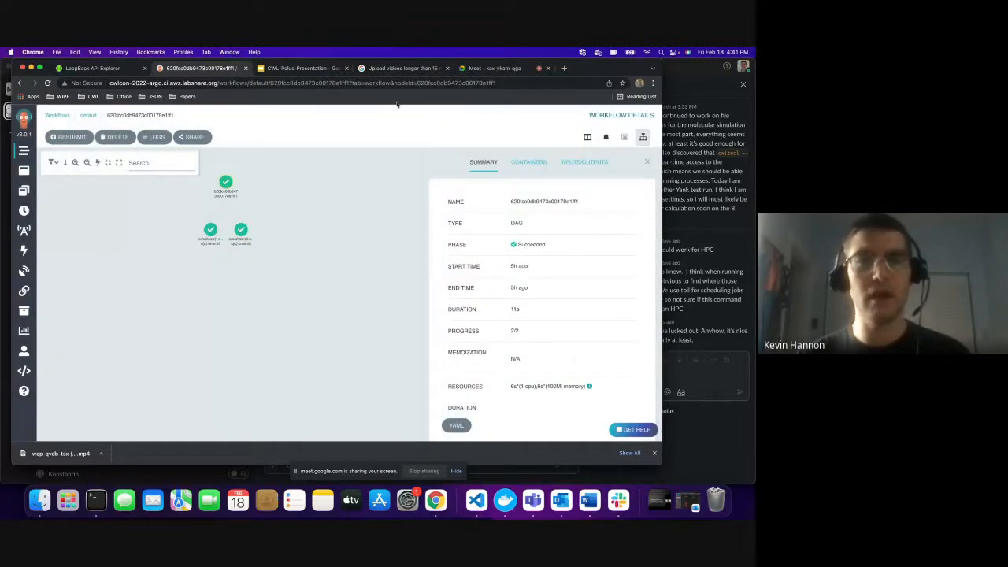
left_click(402, 68)
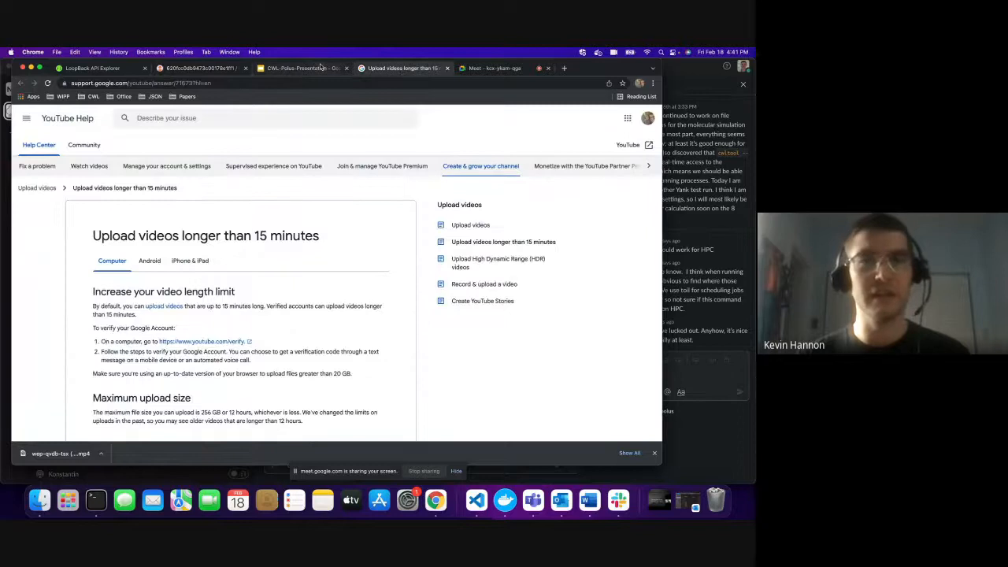
left_click(299, 68)
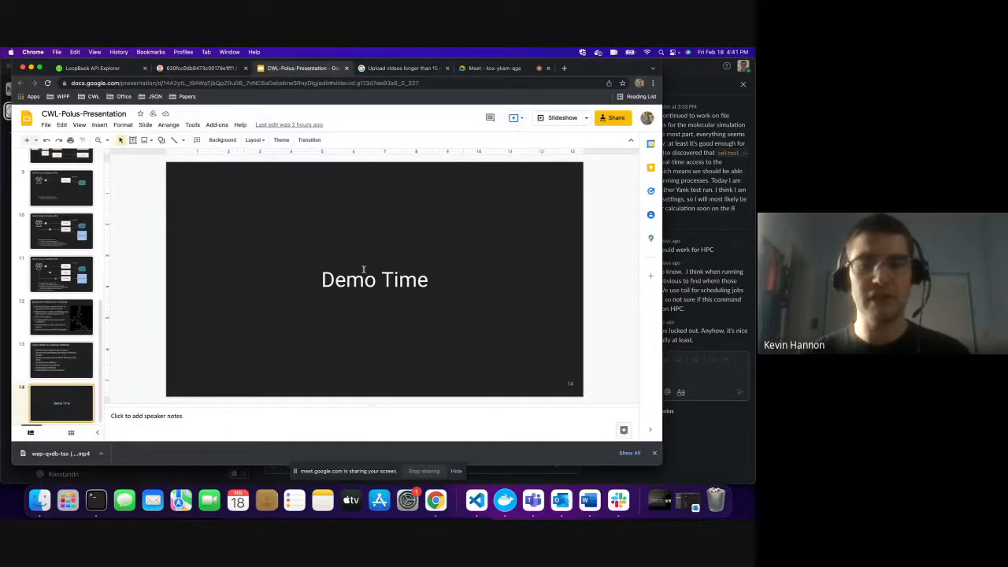